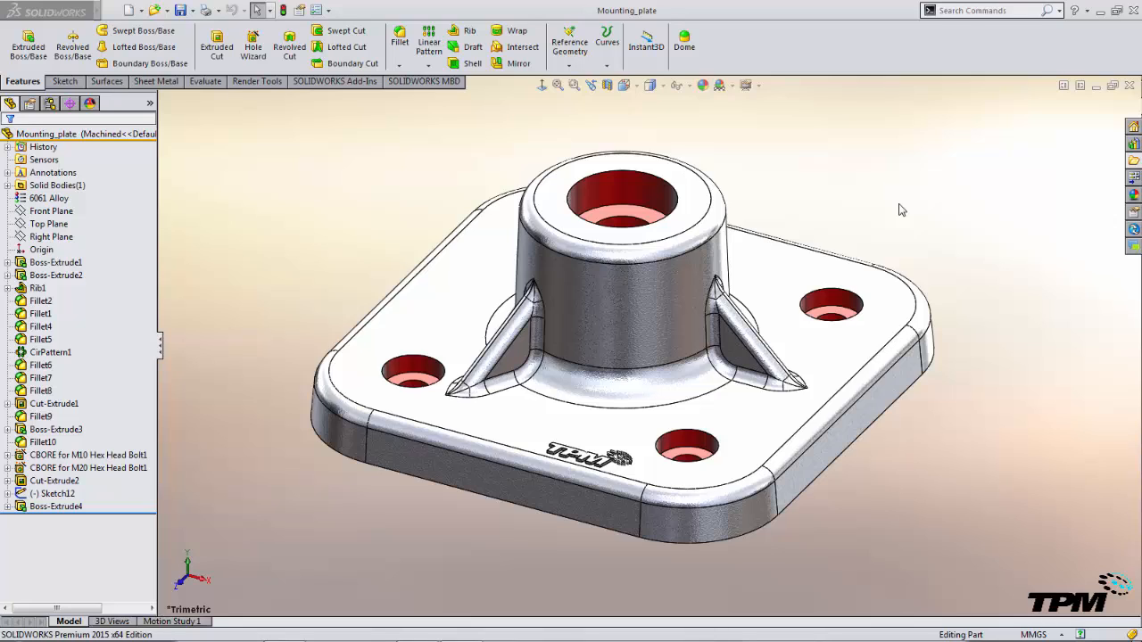
Enable Instant3D so the Mounting_plate shows live editable 225 and 175.6 dimensions
{"action": "left_click", "coordinate": [621, 343]}
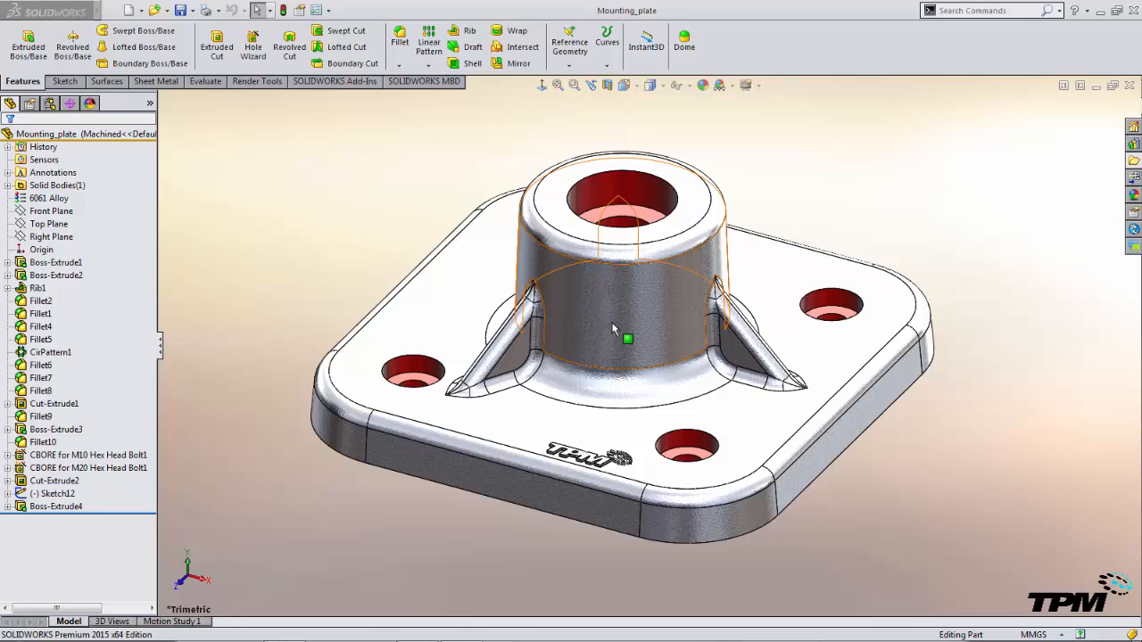
{"action": "left_click", "coordinate": [58, 275]}
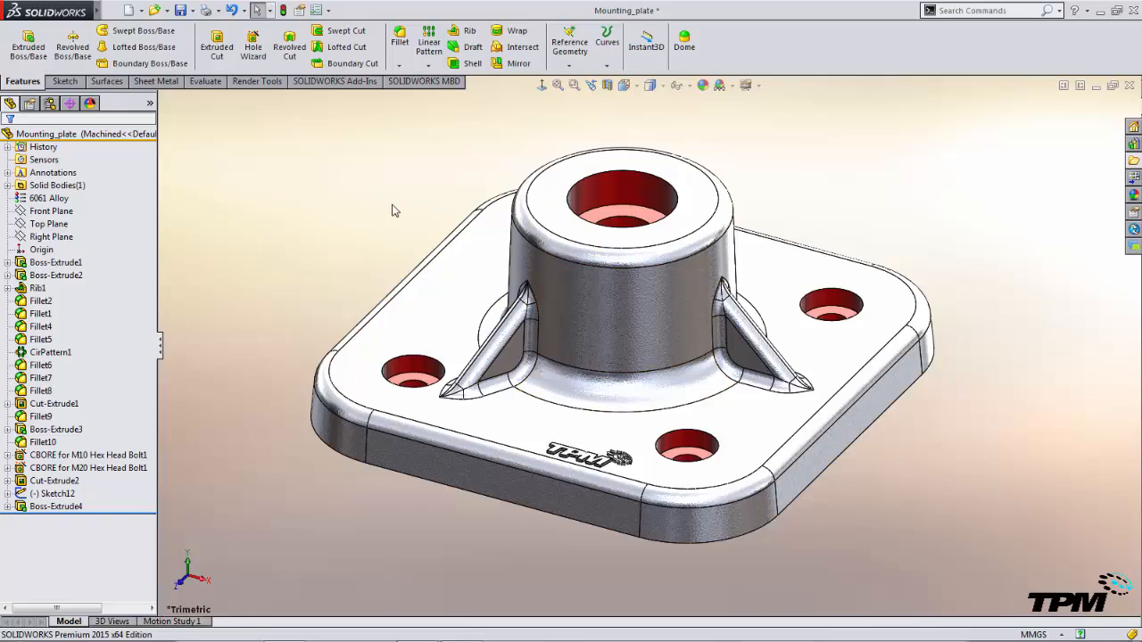
{"action": "mouse_move", "coordinate": [455, 160]}
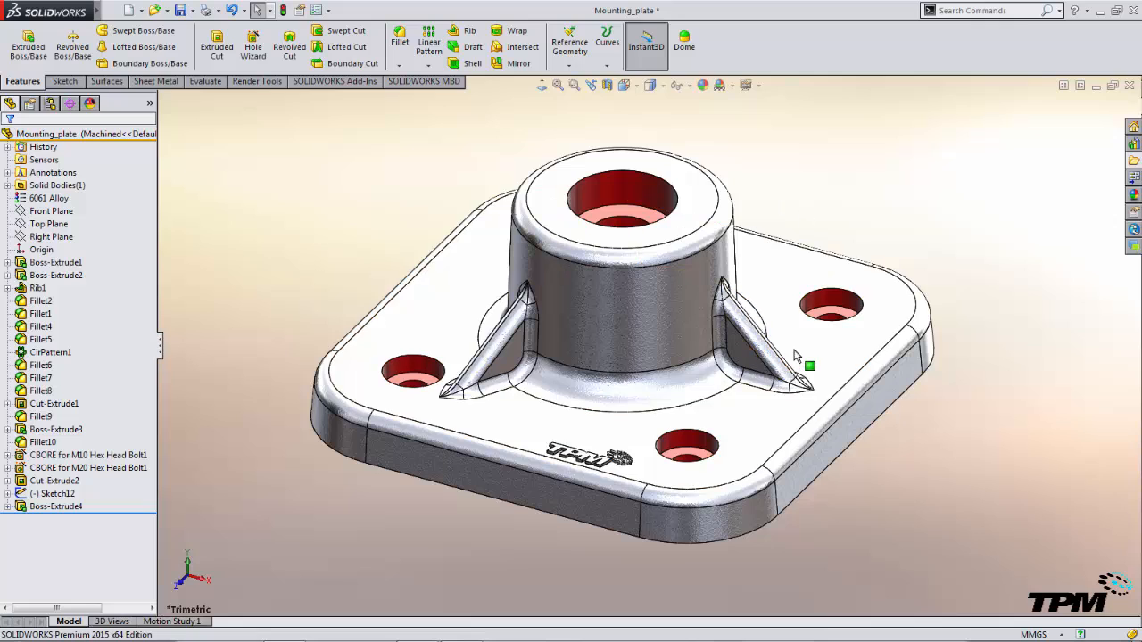
{"action": "left_click", "coordinate": [55, 260]}
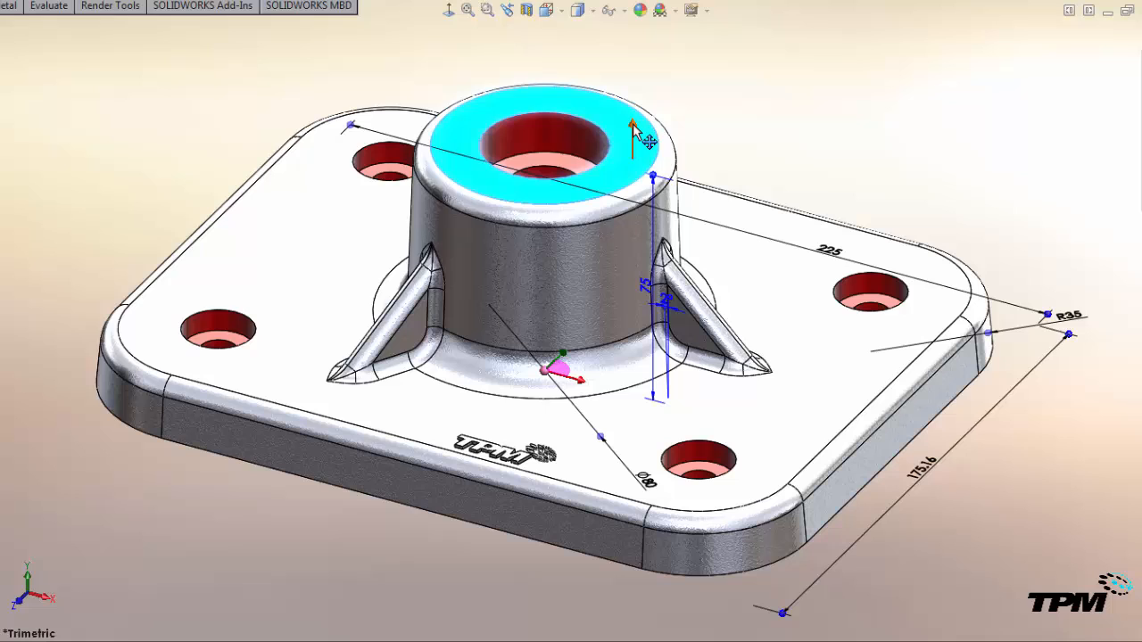
Pull the central boss's top face upward to a taller height
{"action": "left_click_drag", "start_coordinate": [634, 134], "coordinate": [639, 93]}
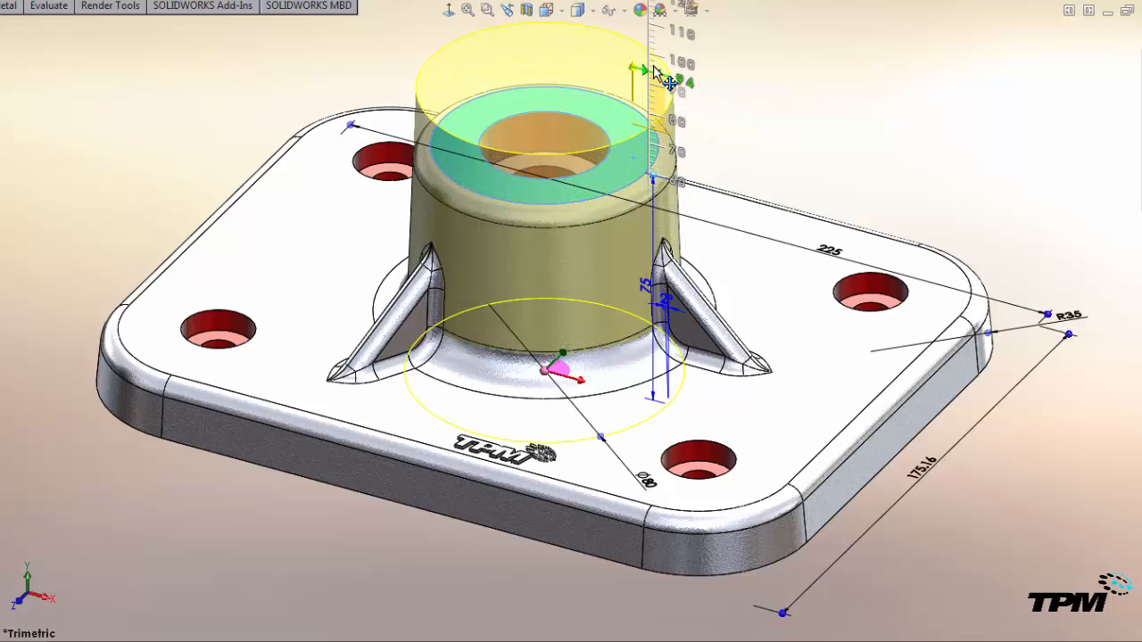
{"action": "left_click_drag", "start_coordinate": [636, 70], "coordinate": [635, 98]}
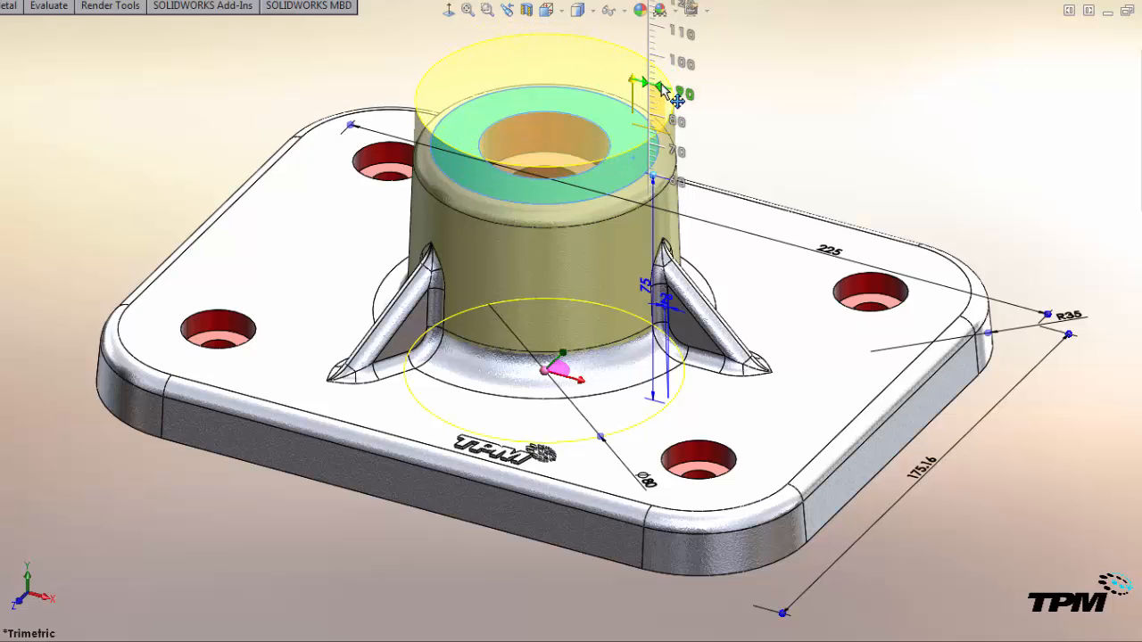
{"action": "mouse_move", "coordinate": [671, 80]}
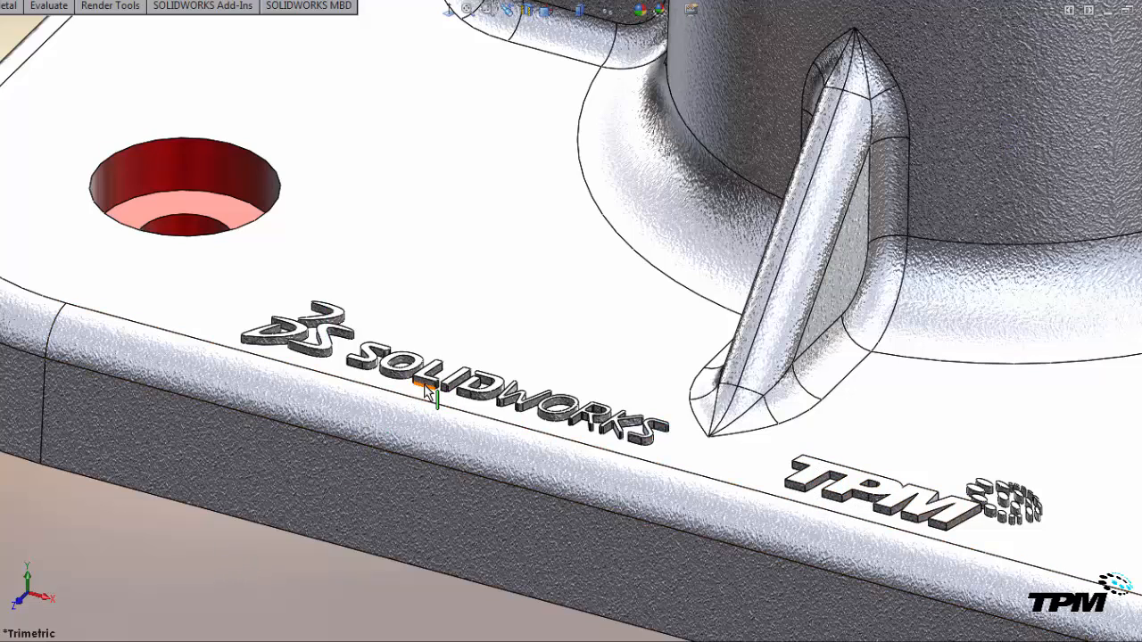
{"action": "mouse_move", "coordinate": [428, 392]}
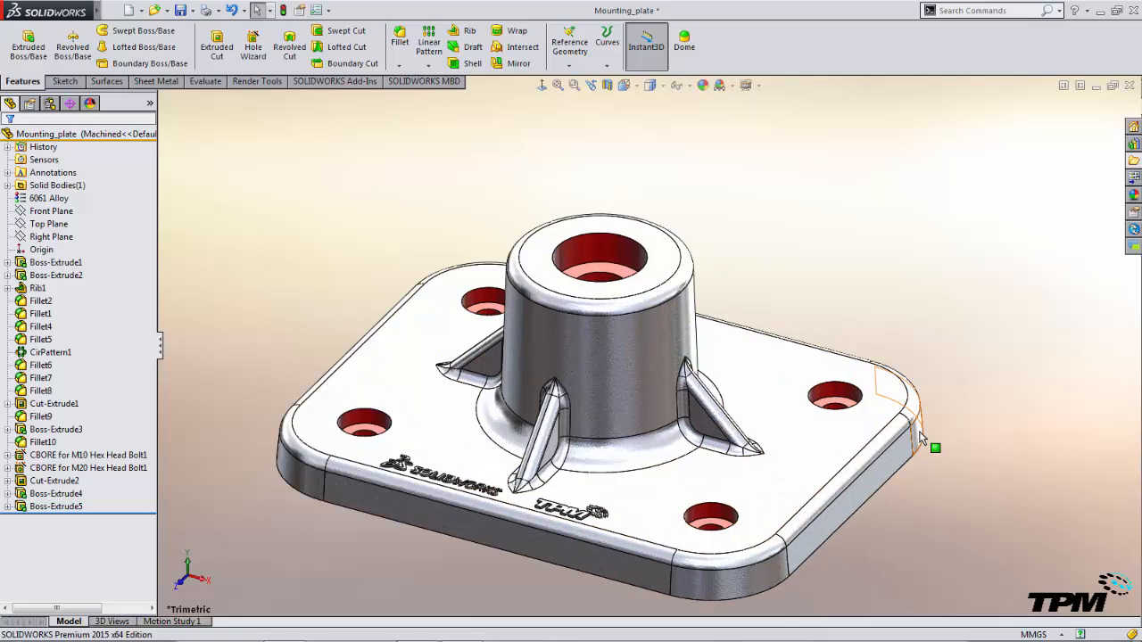
{"action": "left_click", "coordinate": [56, 262]}
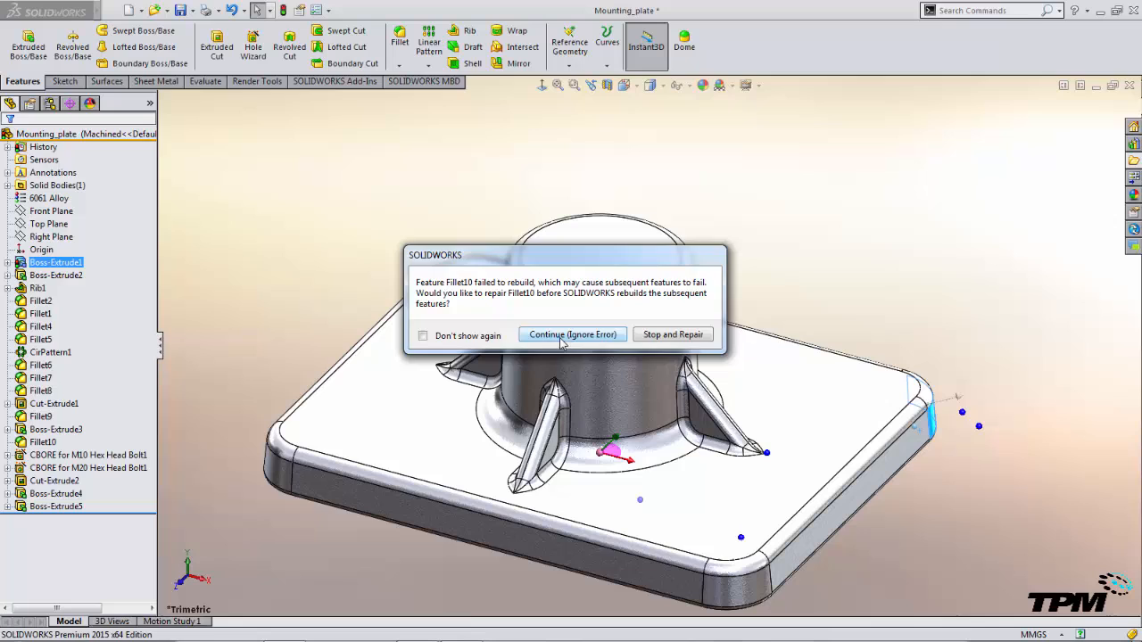
{"action": "left_click", "coordinate": [571, 334]}
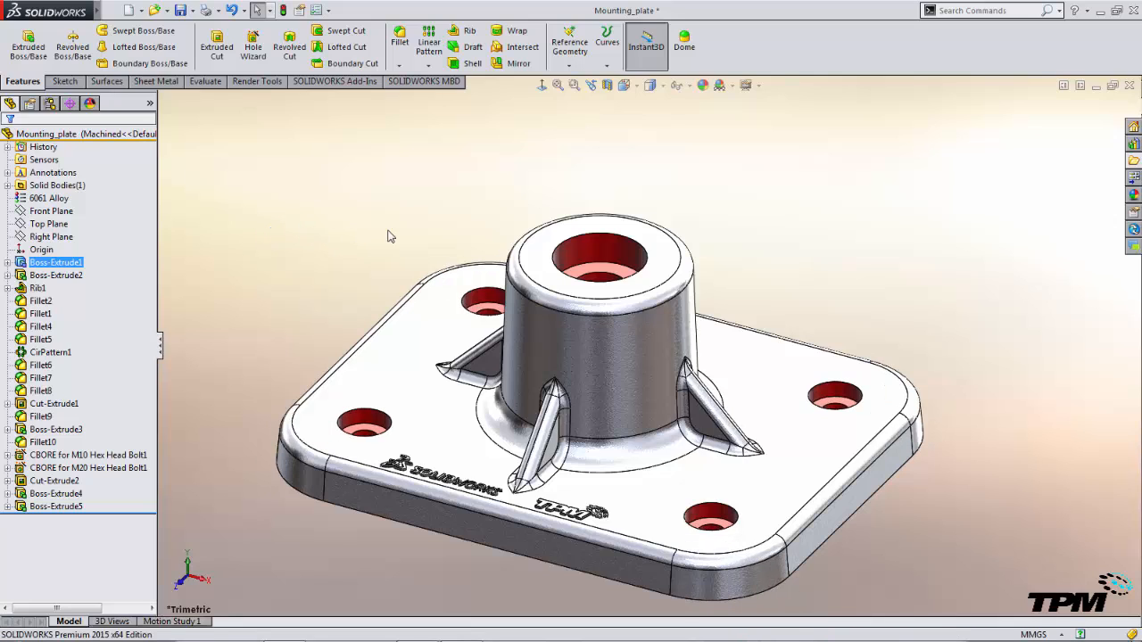
Set the M20 Hex Head Bolt counterbore depth to 17.2948 mm with custom sizing and confirm
{"action": "left_click", "coordinate": [598, 253]}
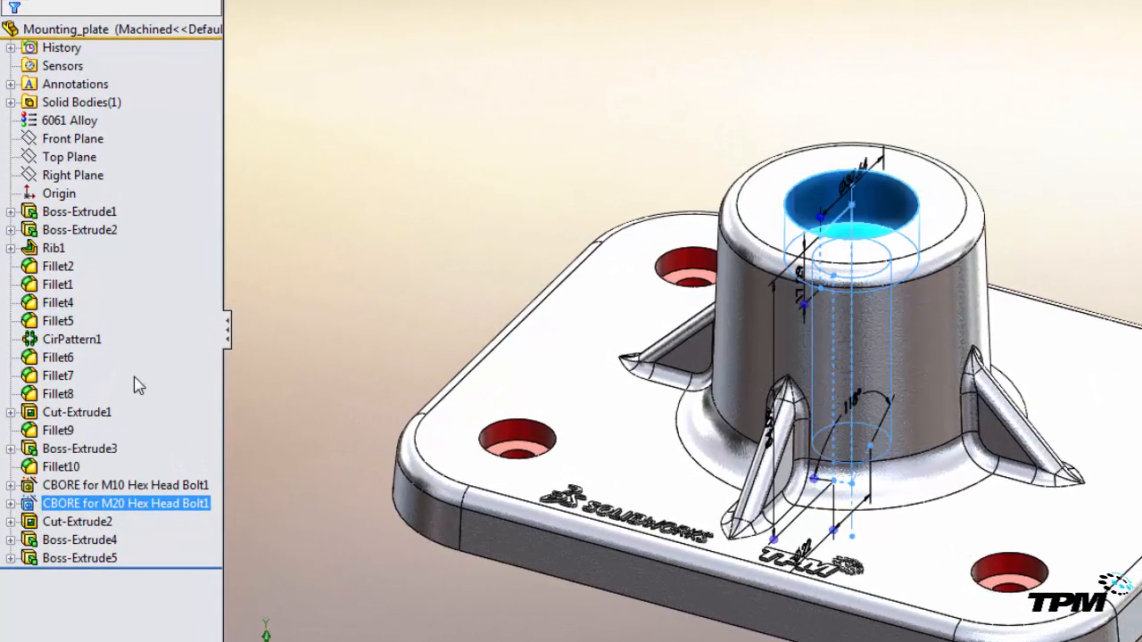
{"action": "double_click", "coordinate": [125, 503]}
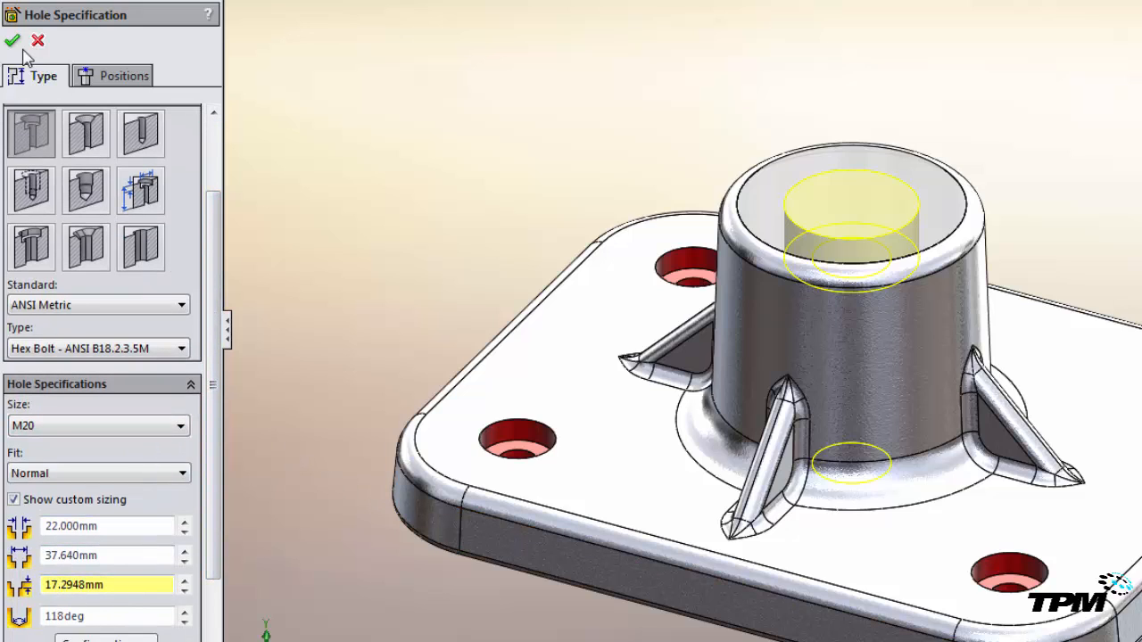
{"action": "left_click", "coordinate": [13, 39]}
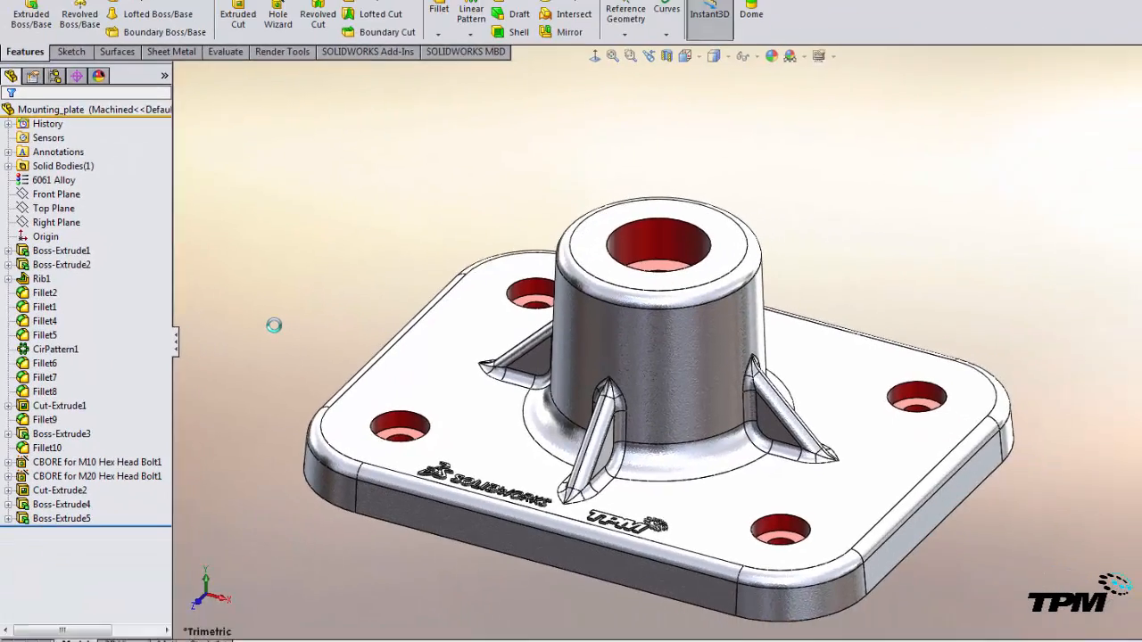